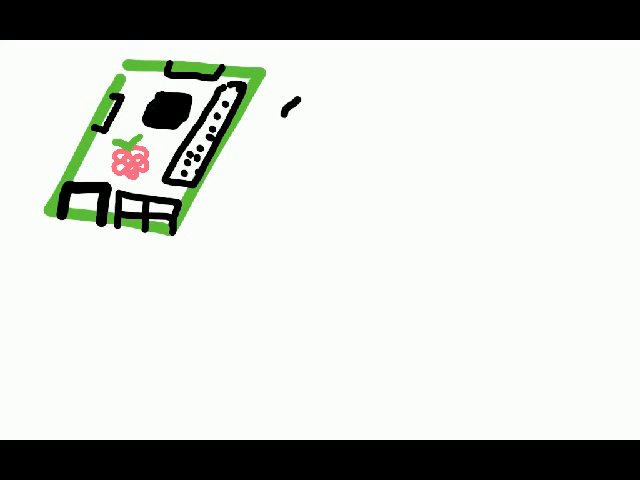
{"action": "type", "text": "5V ± 5"}
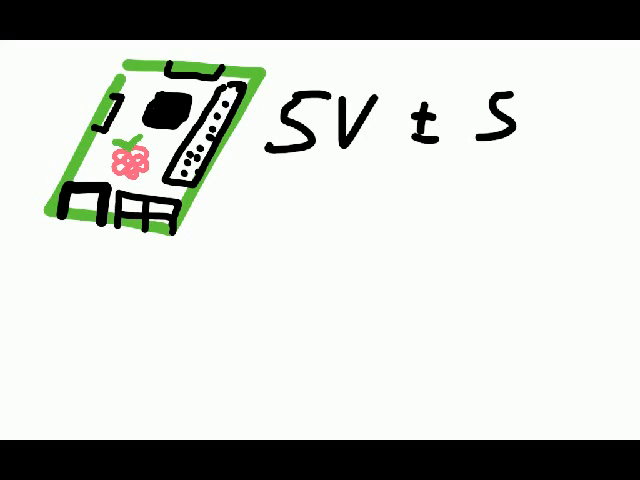
{"action": "type", "text": "%"}
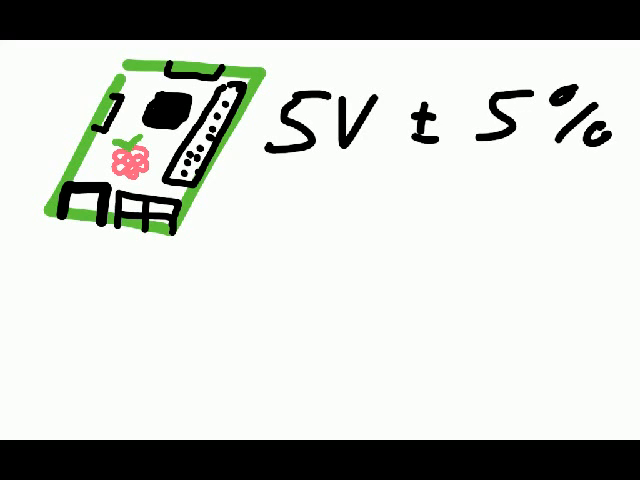